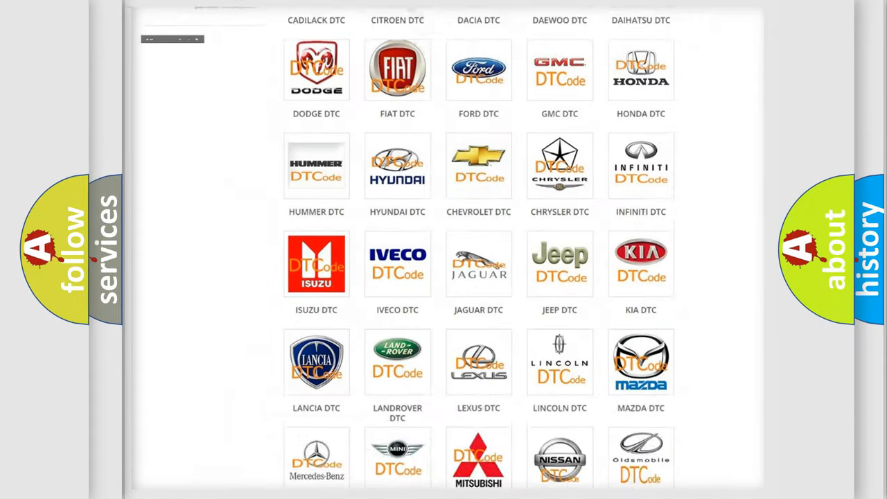
Step: Open the Jeep DTC page from the brand grid and skim its code list, ending back at the top
scroll(up, 3)
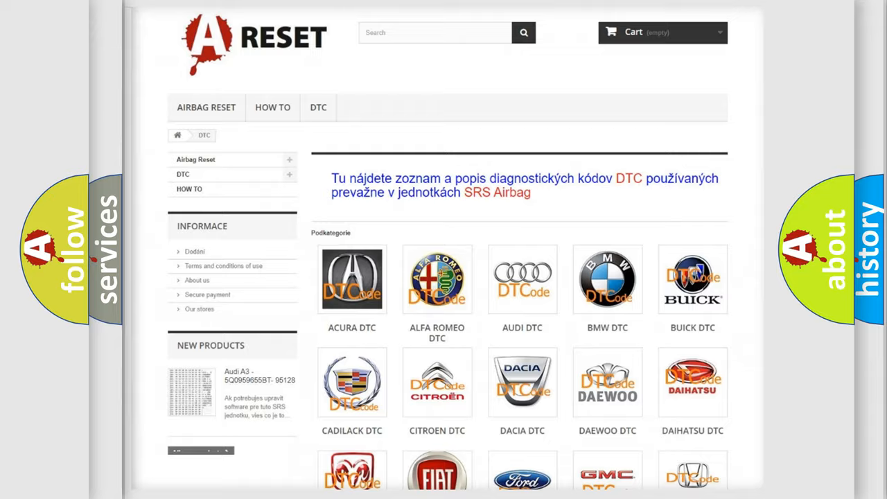
scroll(down, 3)
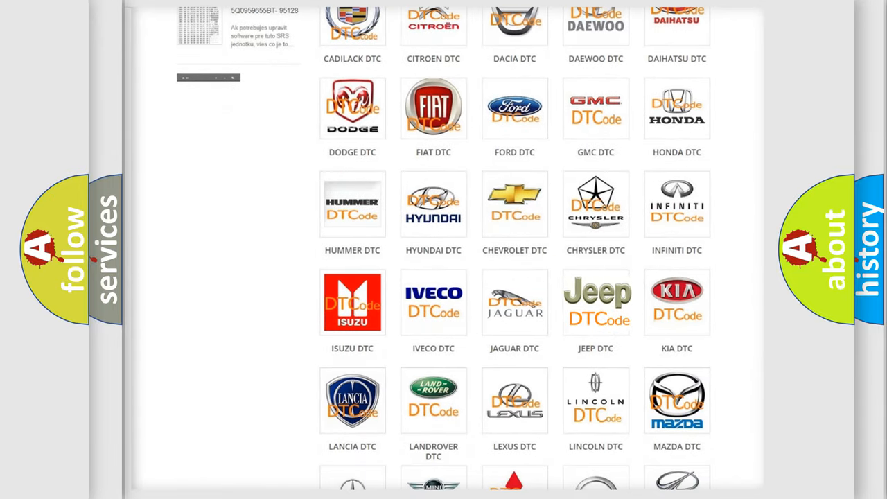
click(596, 302)
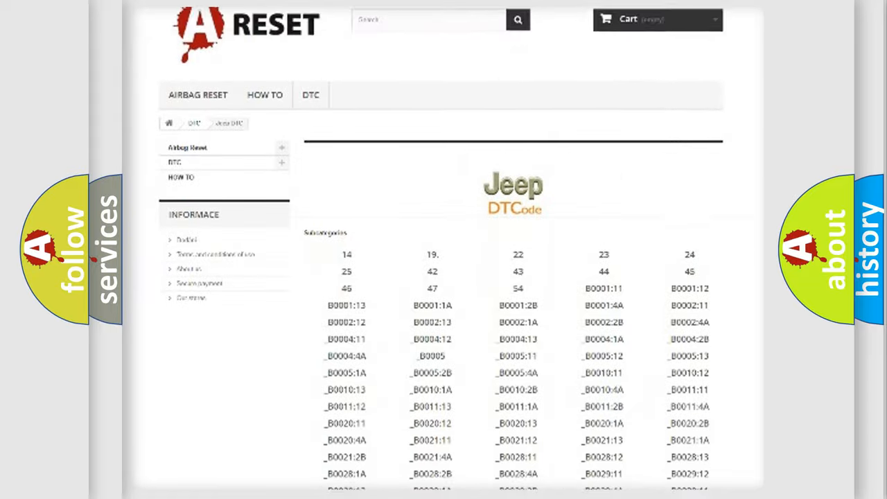
scroll(down, 3)
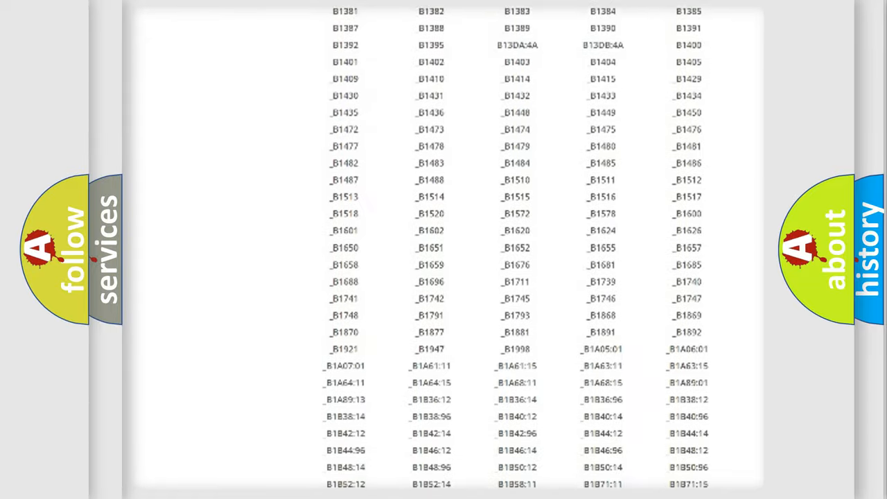
scroll(up, 3)
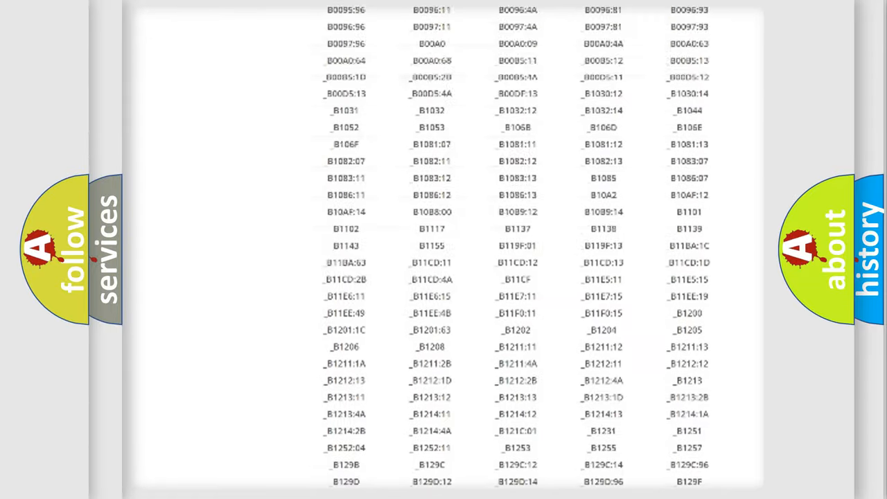
scroll(up, 3)
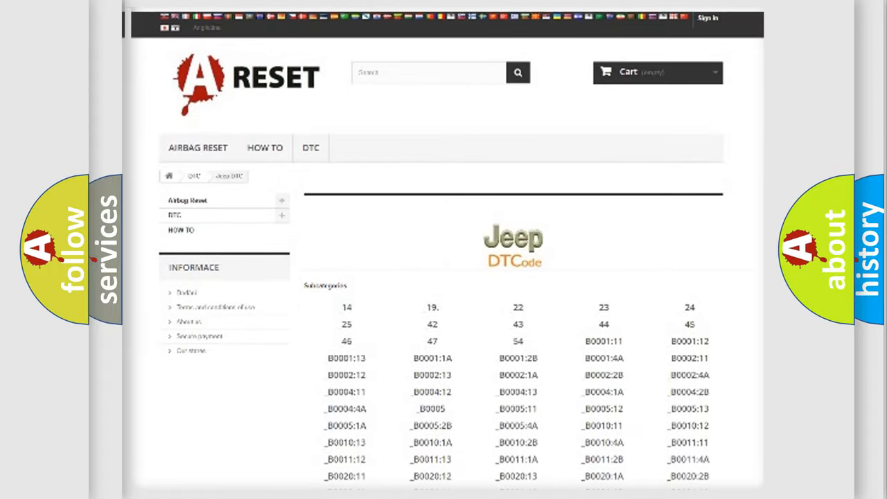